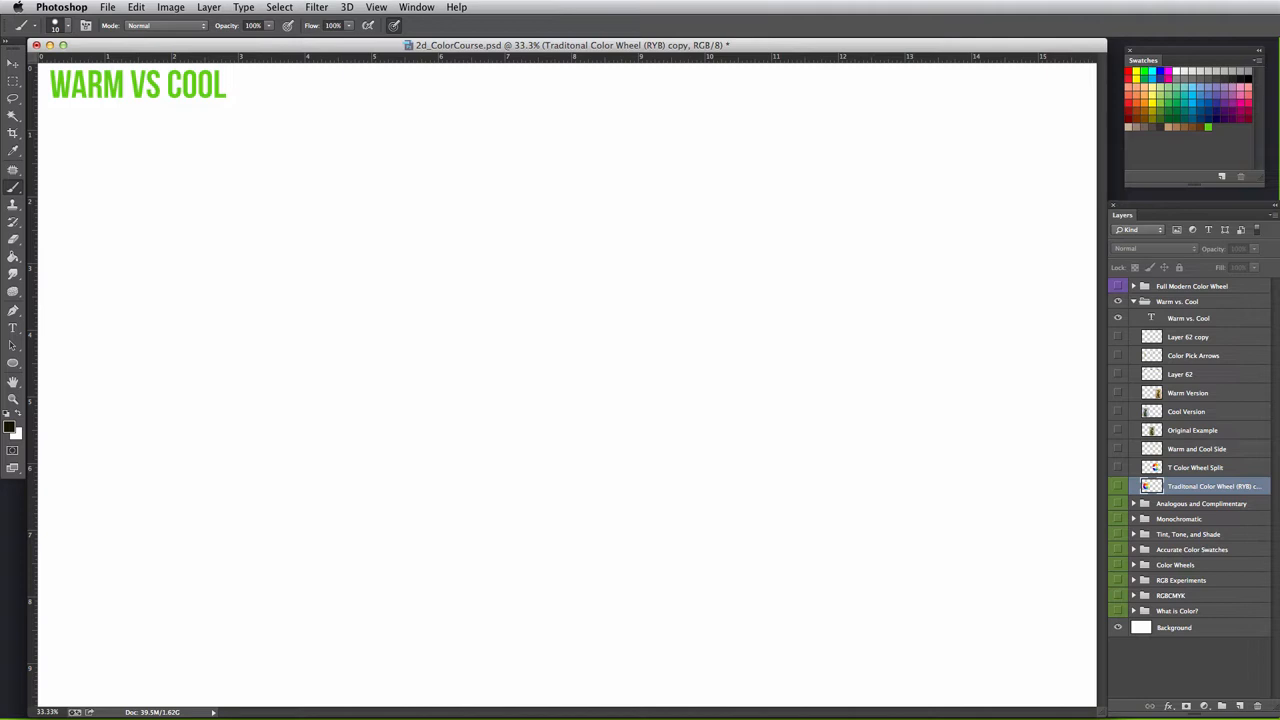
Step: Make the Traditional Color Wheel (RYB) copy layer visible beneath the heading
click(1118, 486)
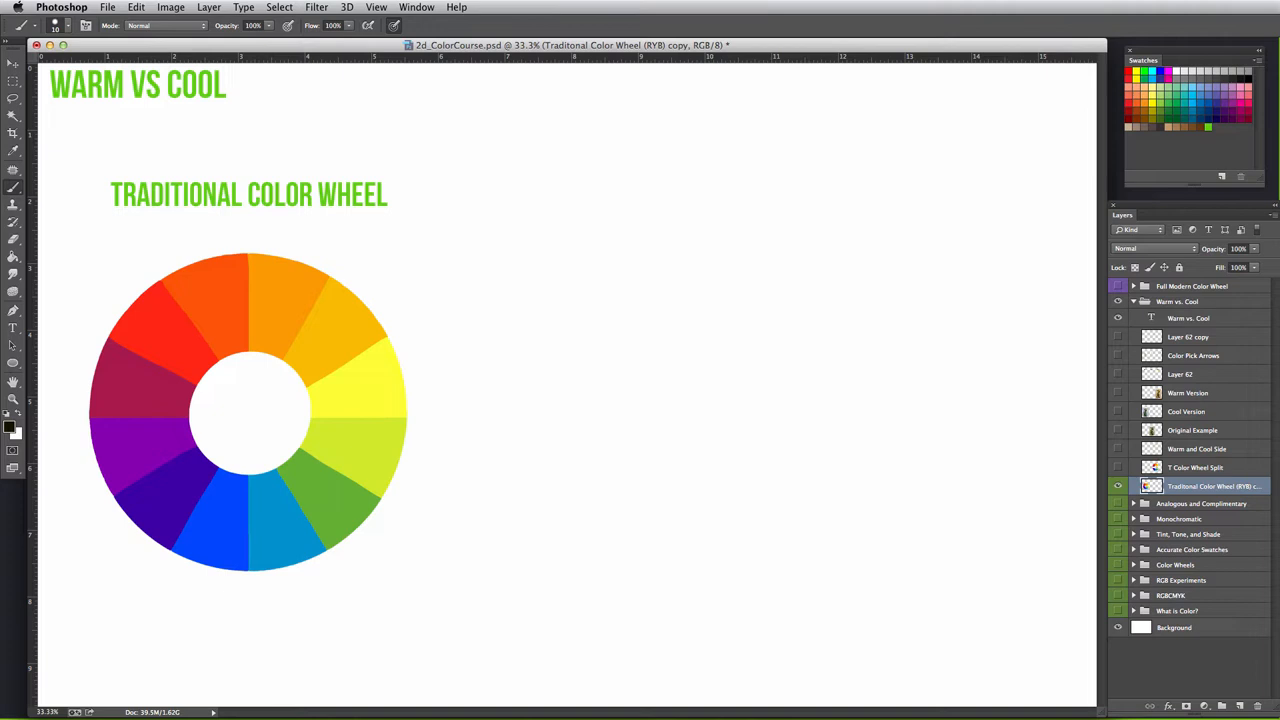
mouse_move(540, 540)
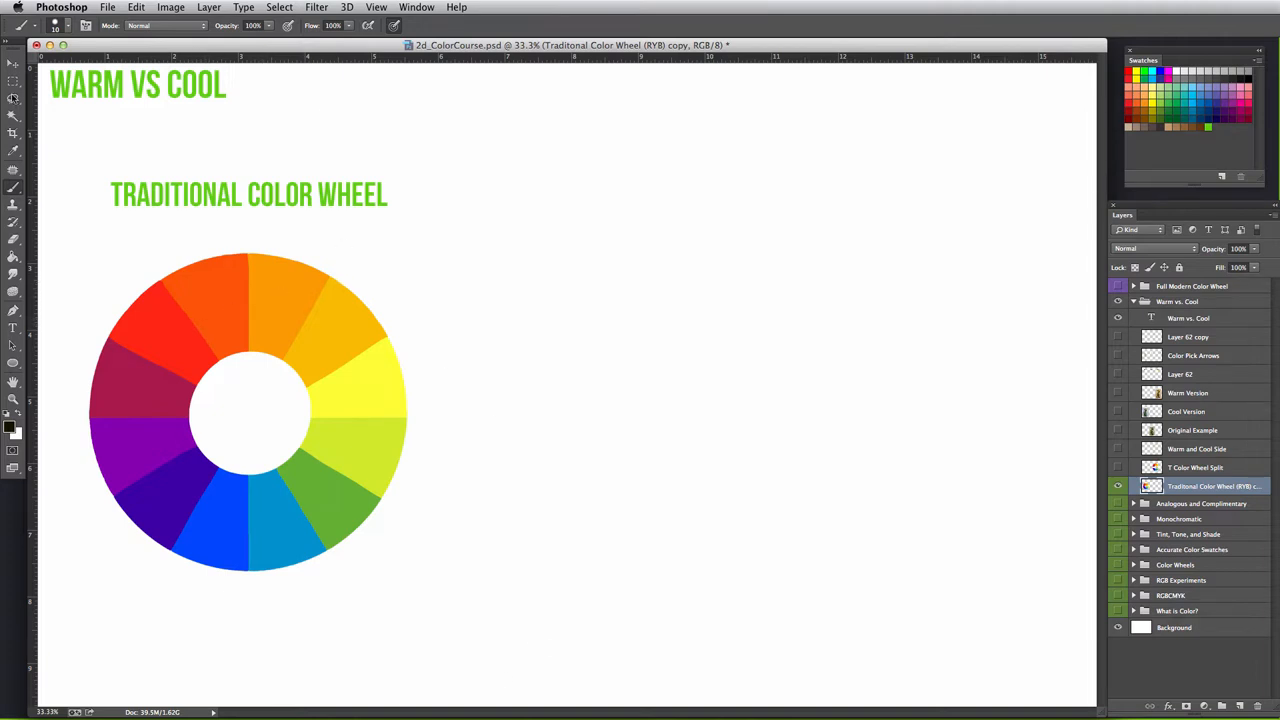
mouse_move(281, 586)
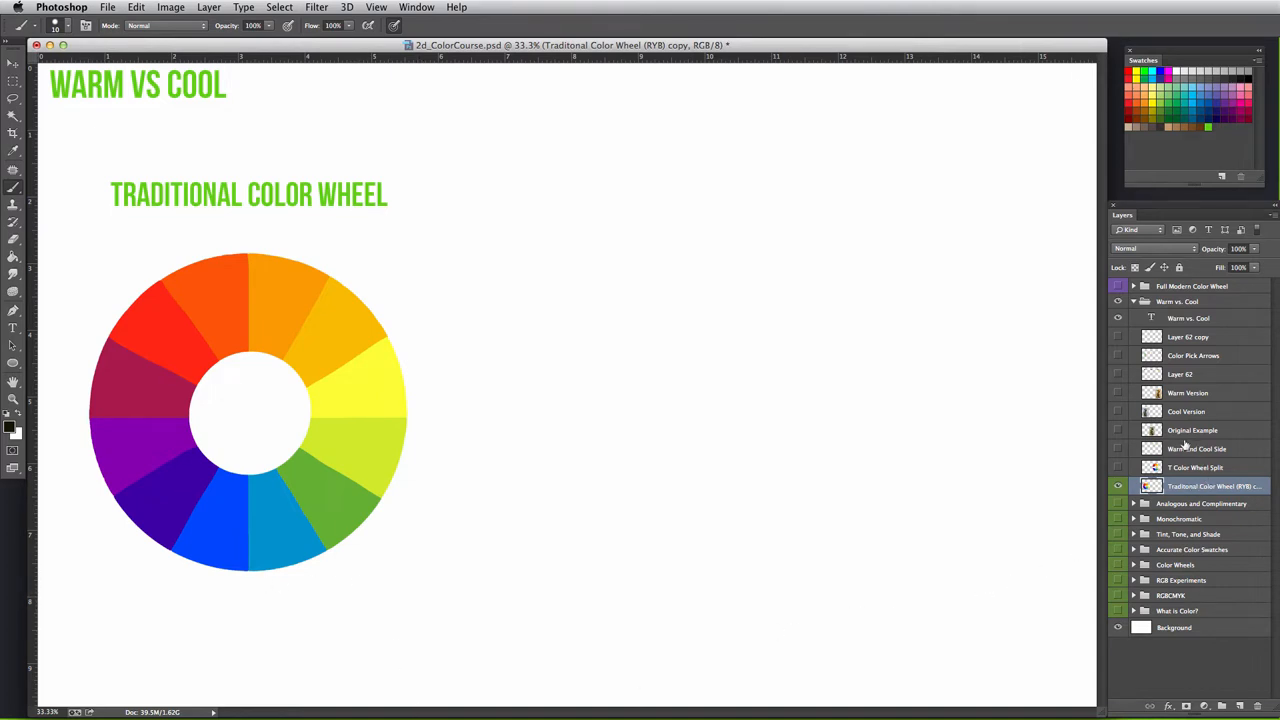
Step: Reveal the split color wheel labeled warm on top and cool below
click(1118, 467)
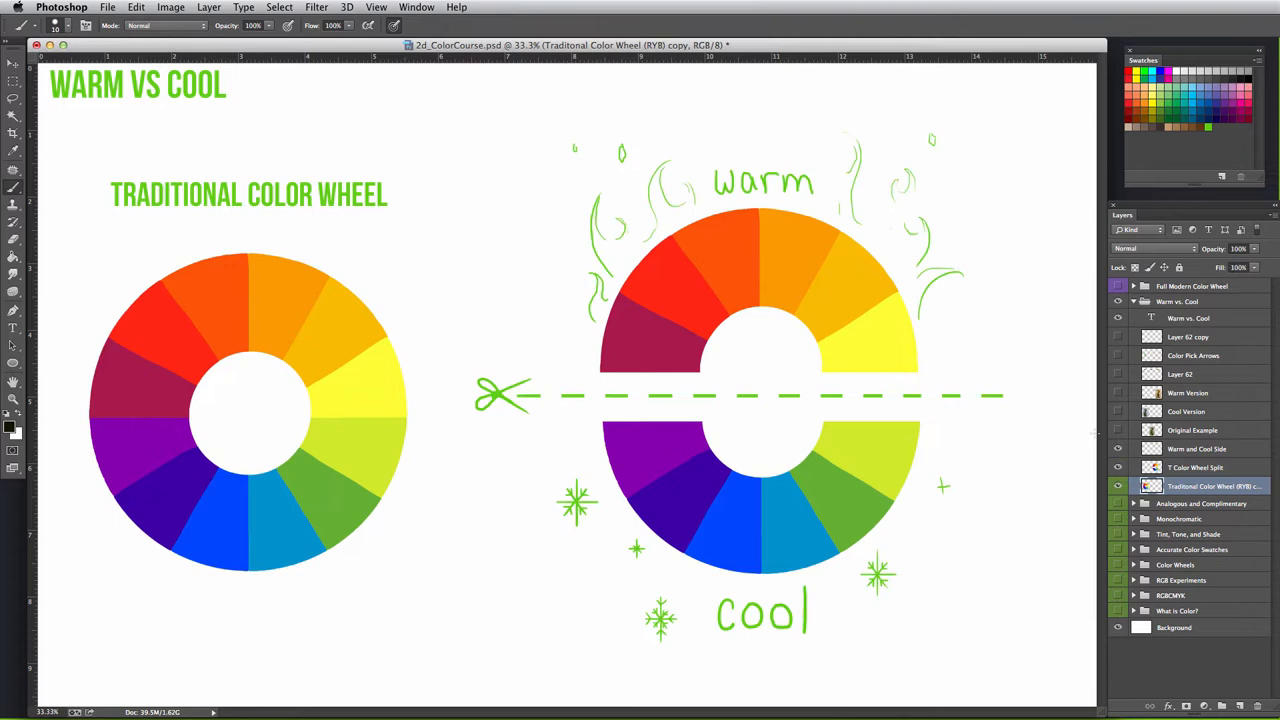
mouse_move(841, 357)
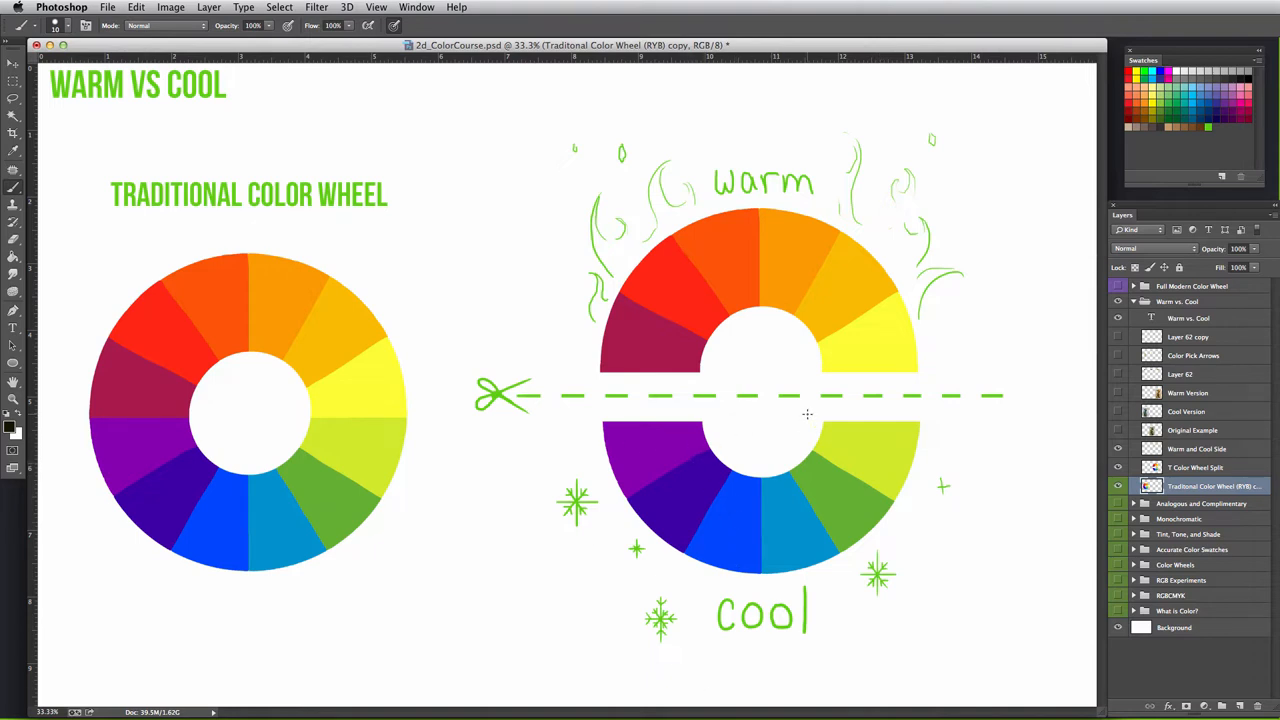
mouse_move(881, 407)
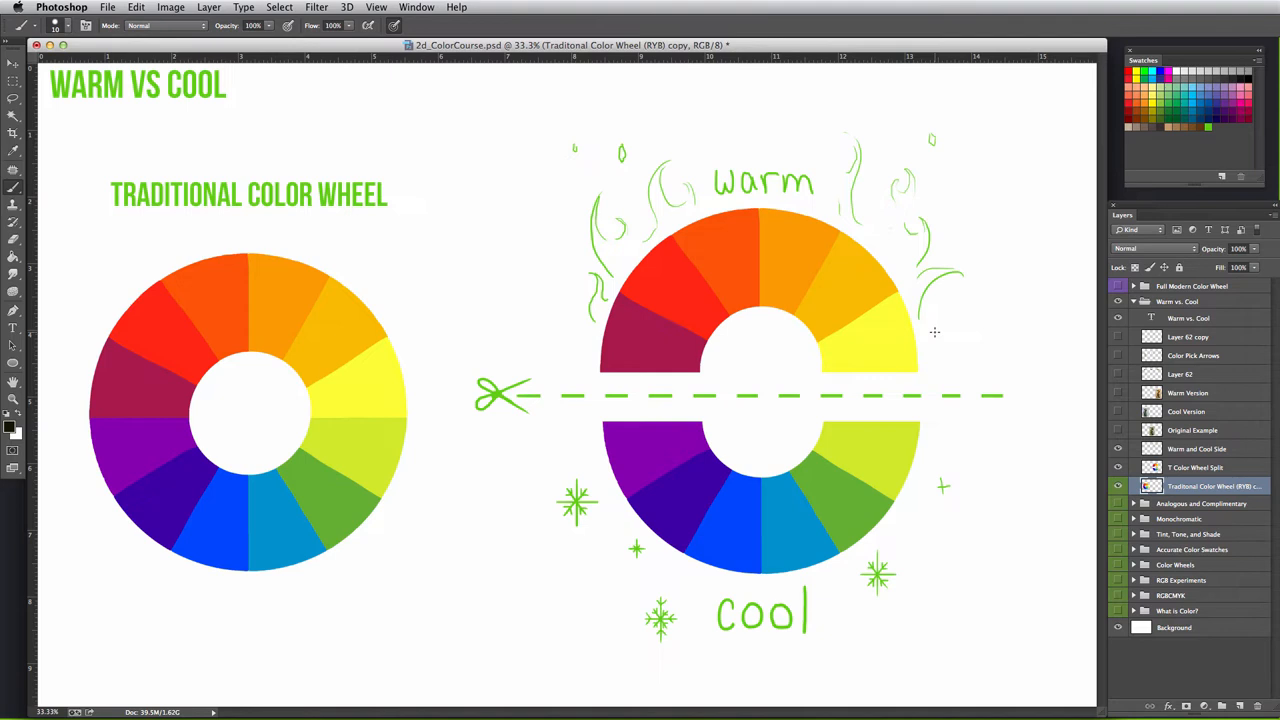
mouse_move(911, 372)
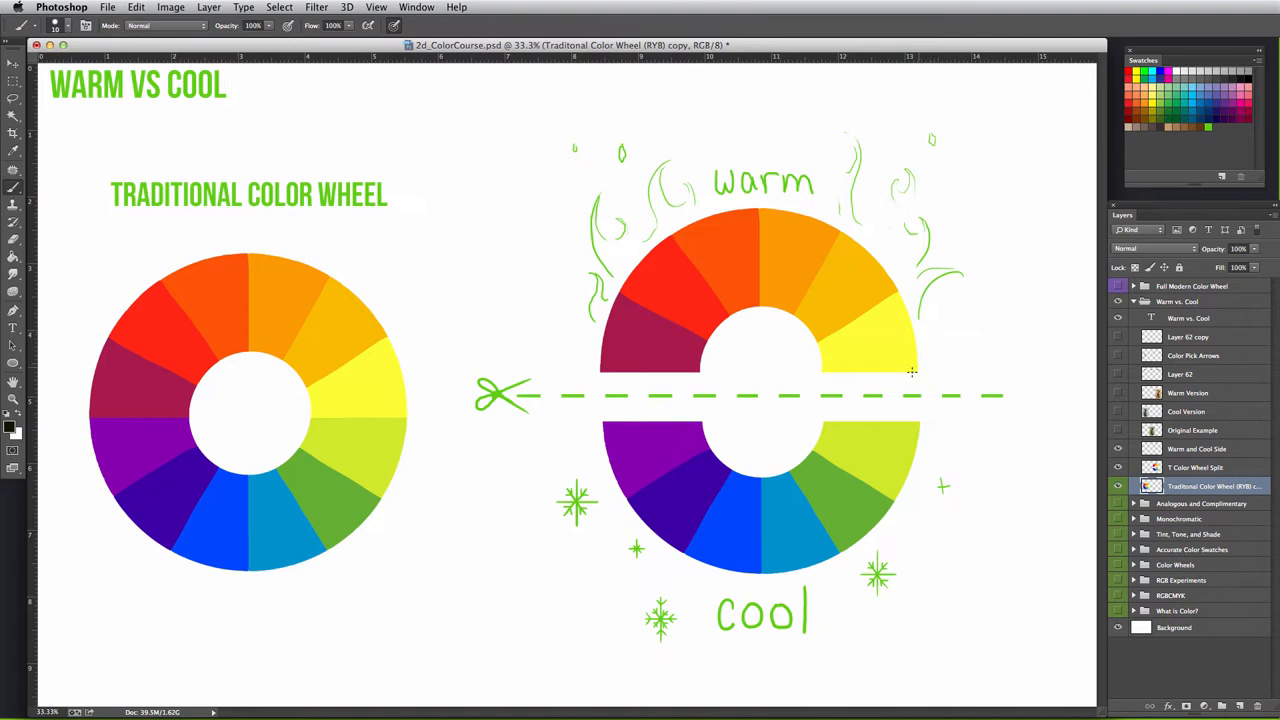
mouse_move(825, 521)
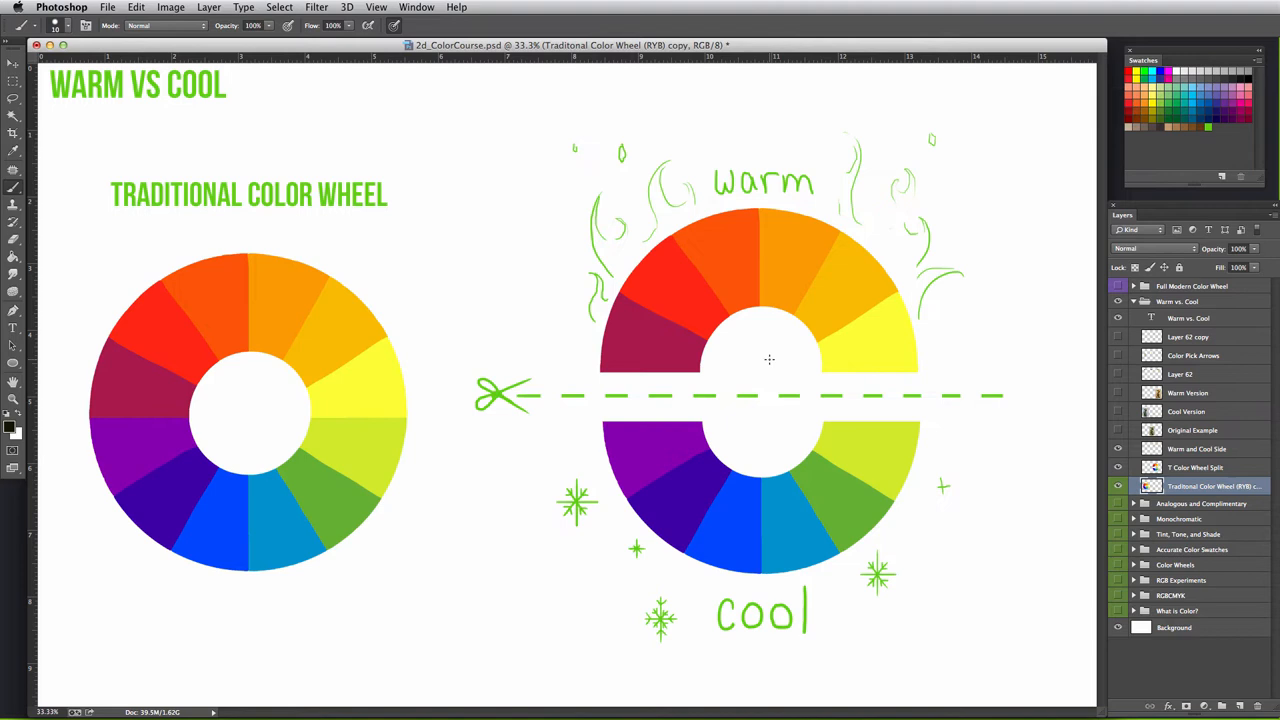
mouse_move(668, 399)
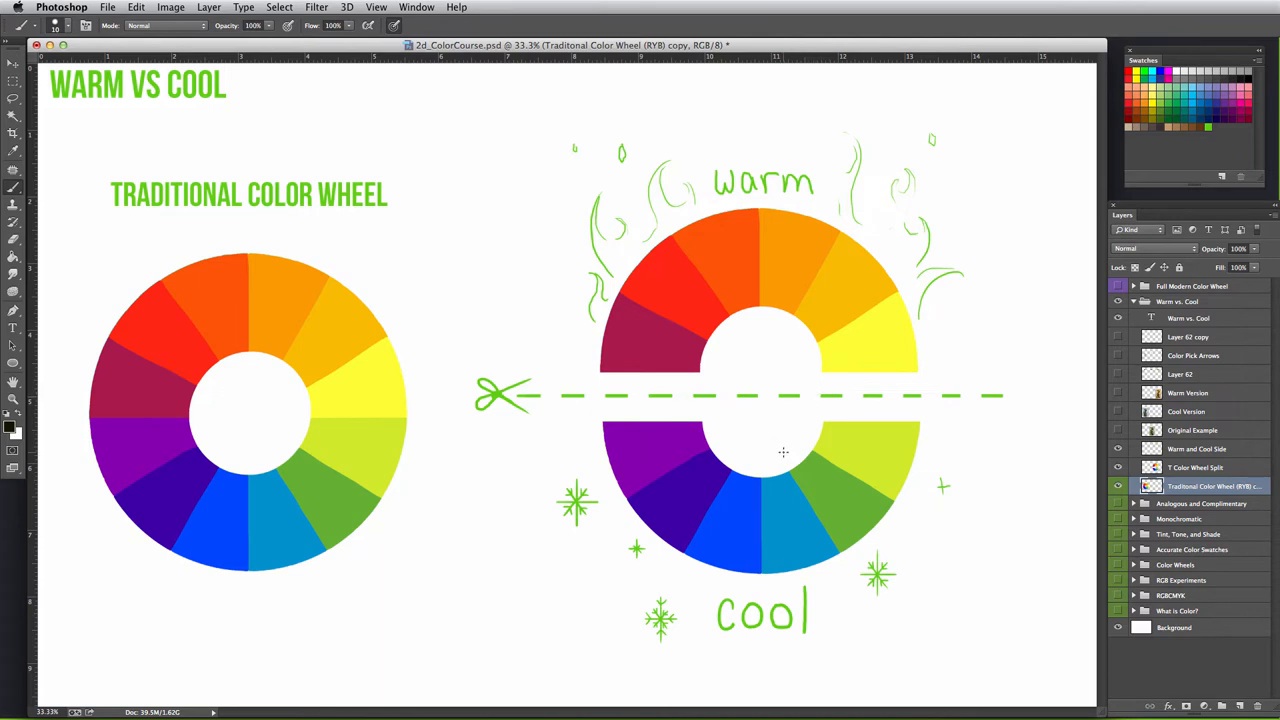
mouse_move(798, 577)
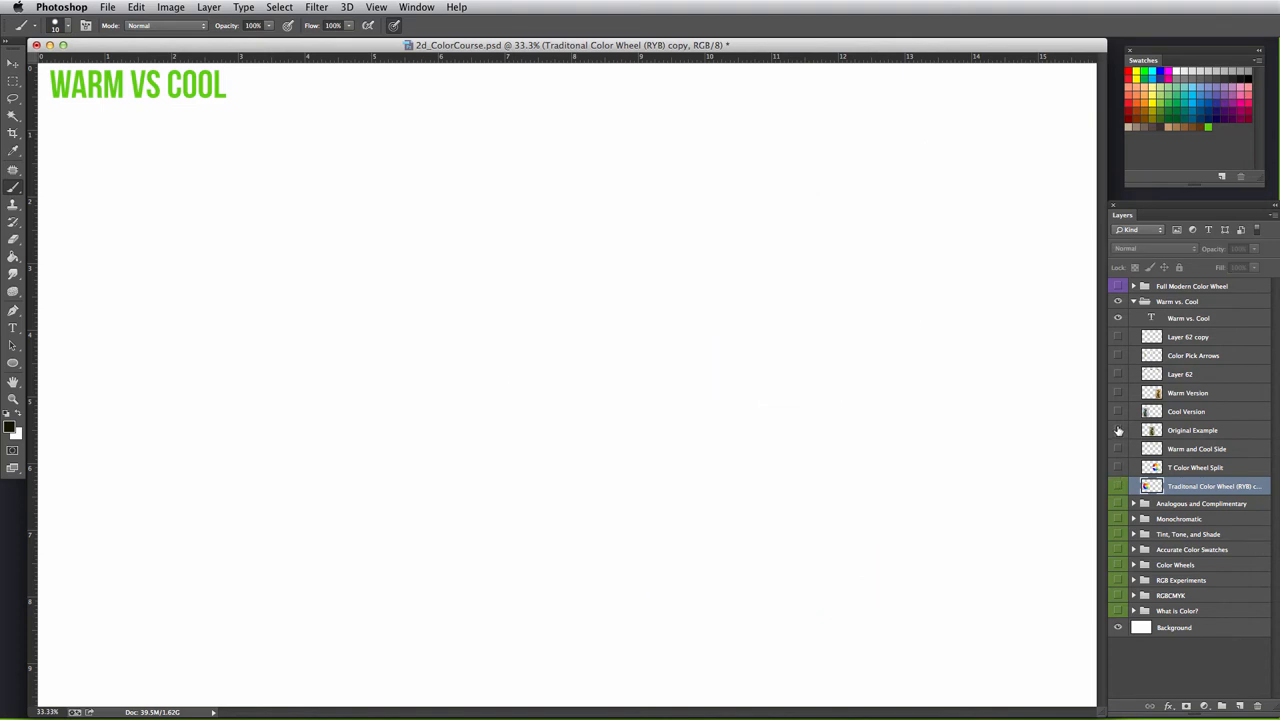
Step: Reveal the Original Example, Cool and Warm Versions and the swatch row layers
click(1118, 430)
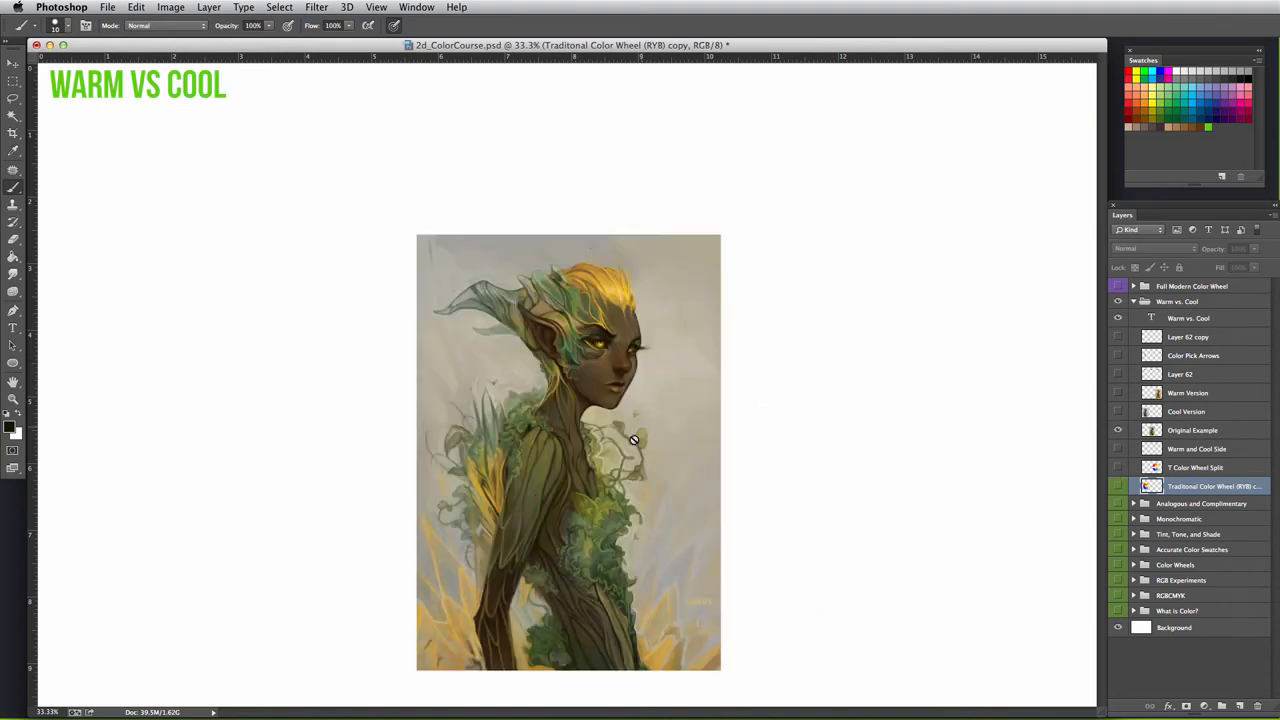
click(1118, 411)
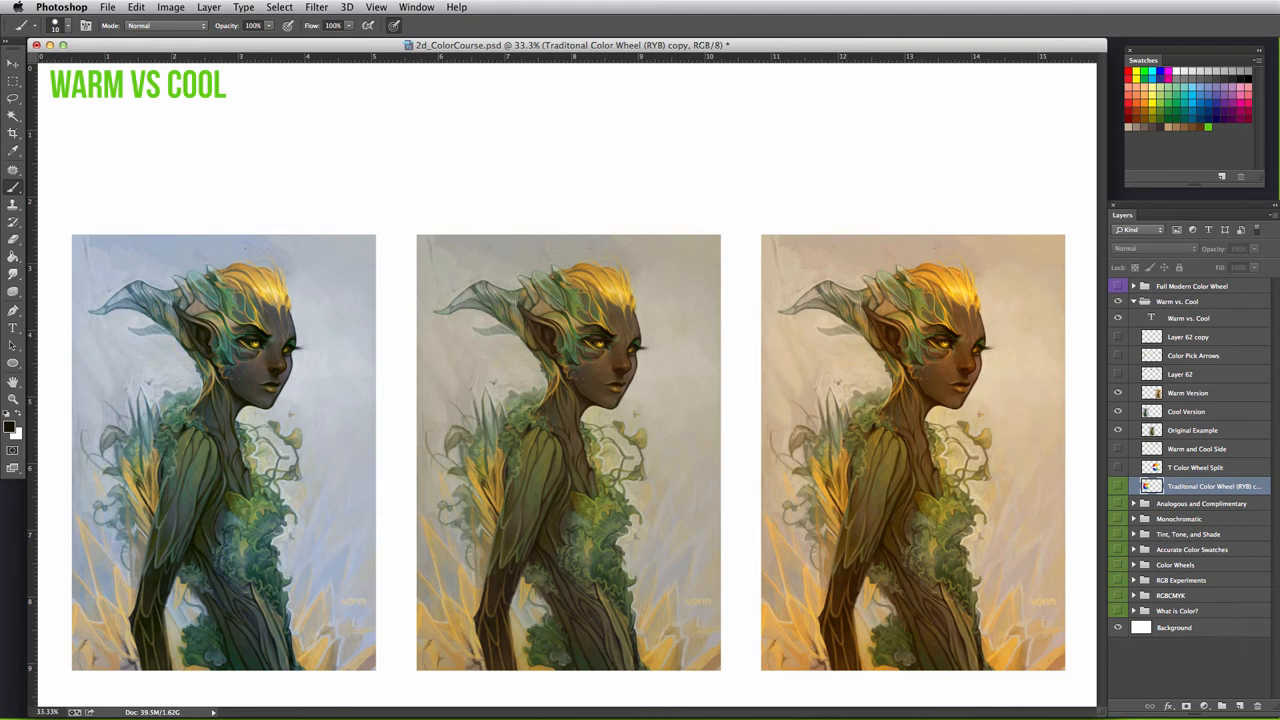
click(1118, 355)
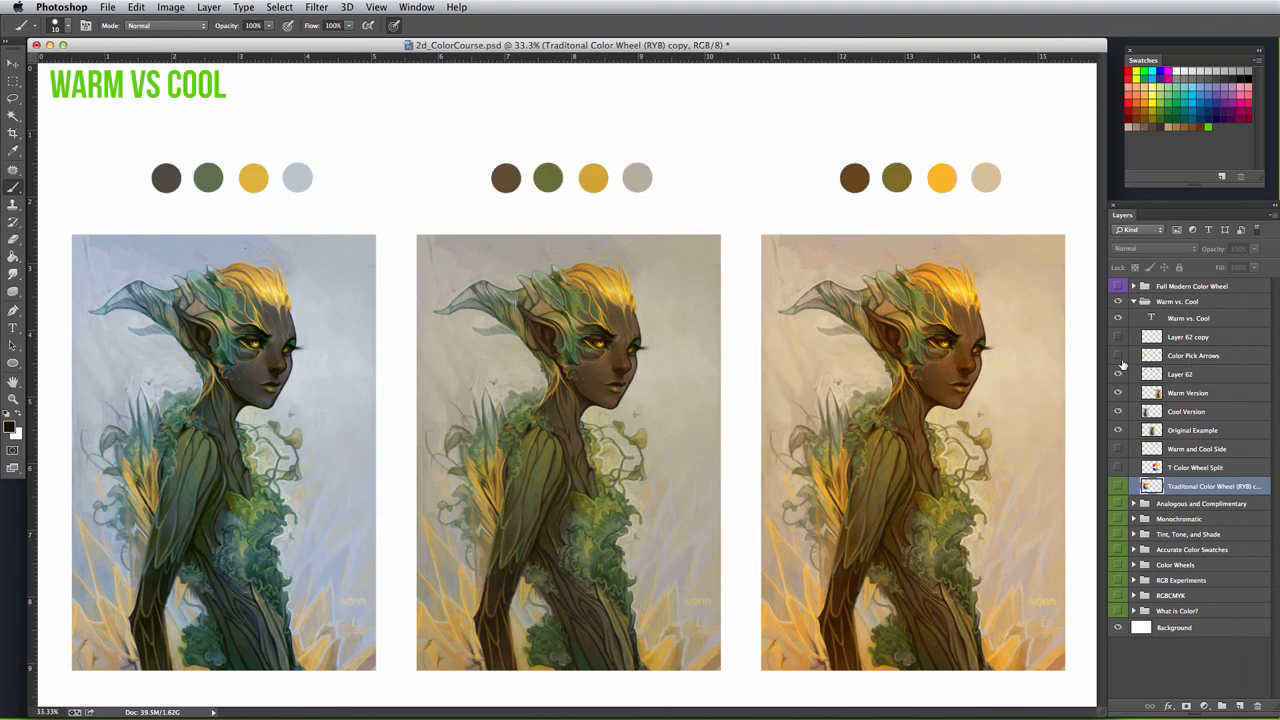
Step: Show the color pick arrows briefly, then the bracketed side-by-side swatch comparison
click(1118, 355)
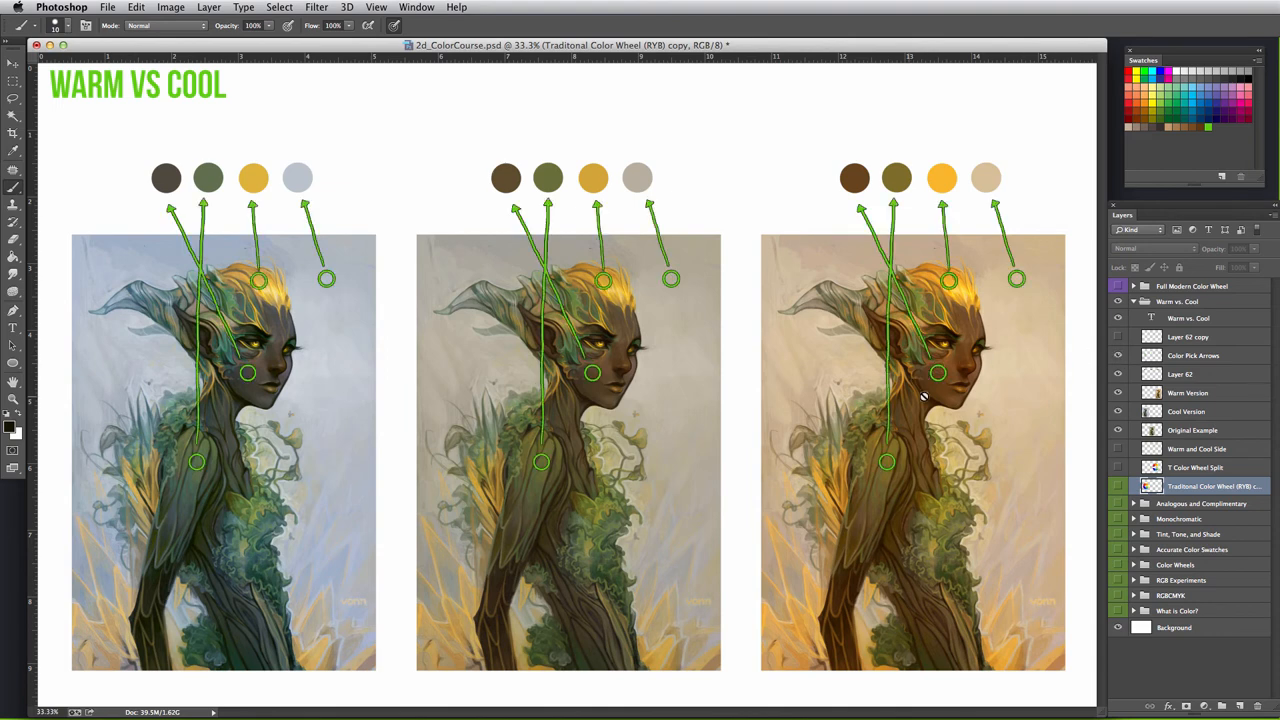
mouse_move(923, 396)
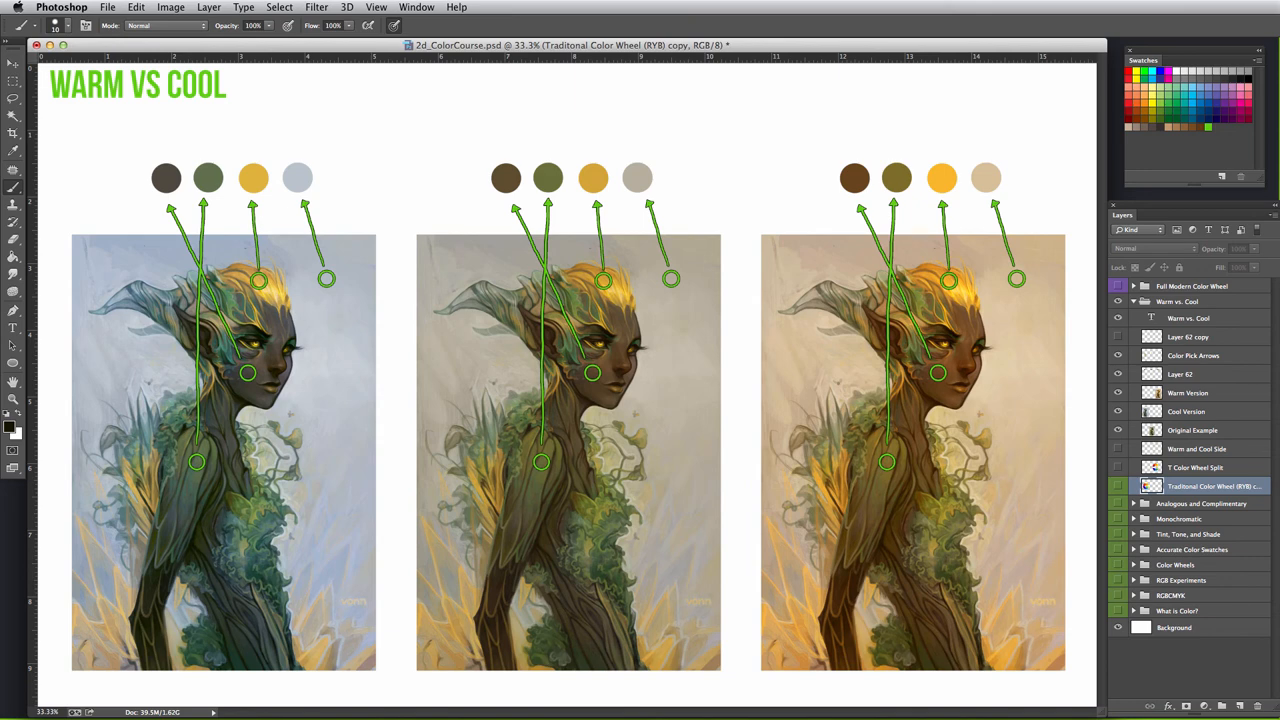
click(1118, 355)
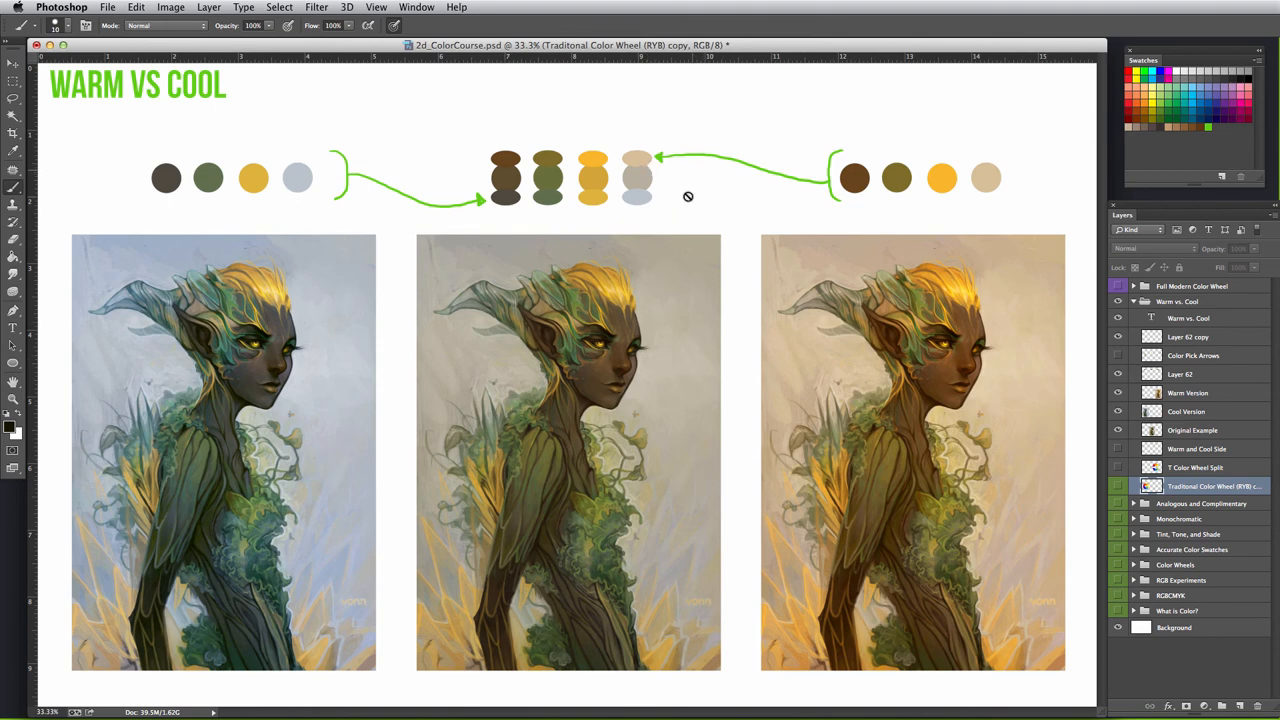
mouse_move(677, 133)
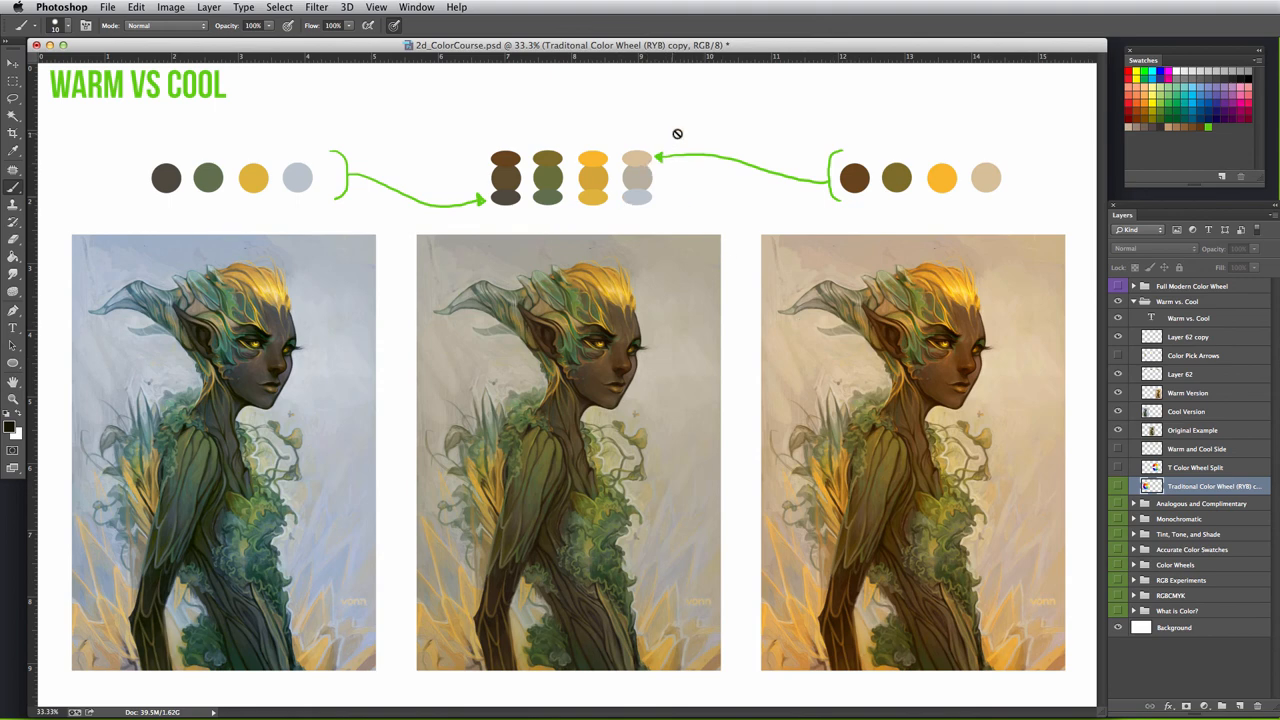
mouse_move(687, 158)
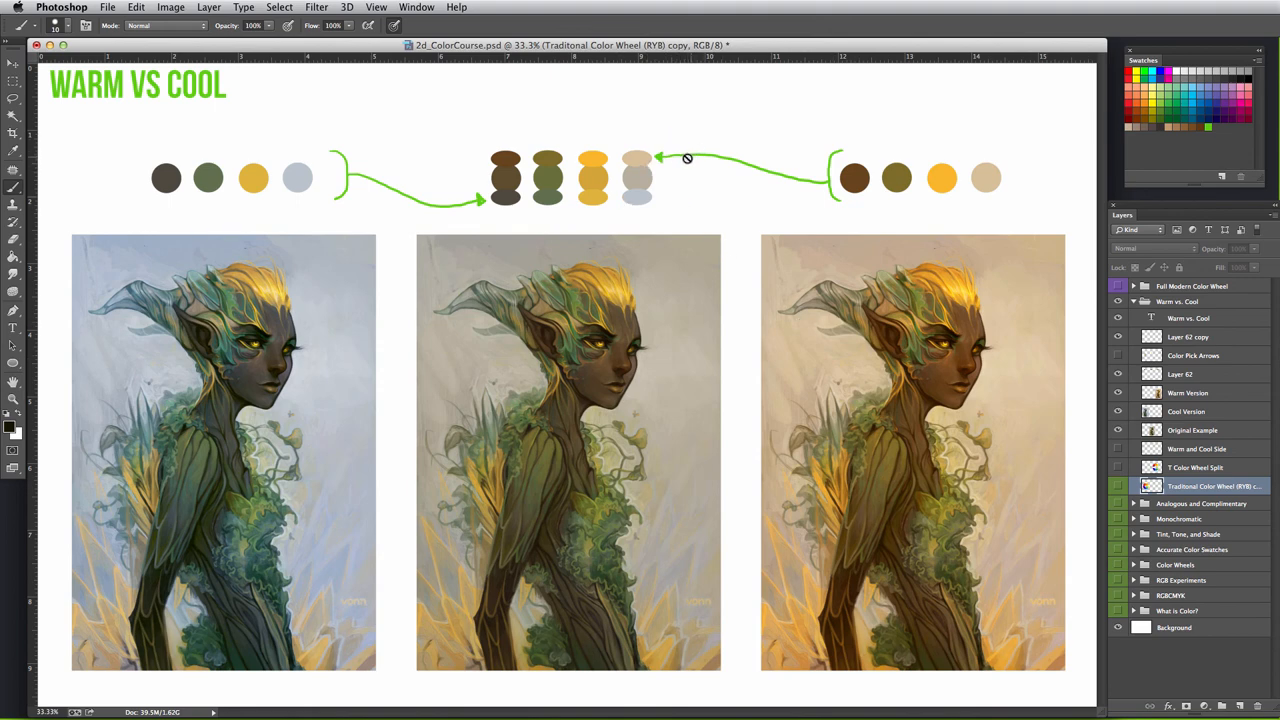
mouse_move(781, 271)
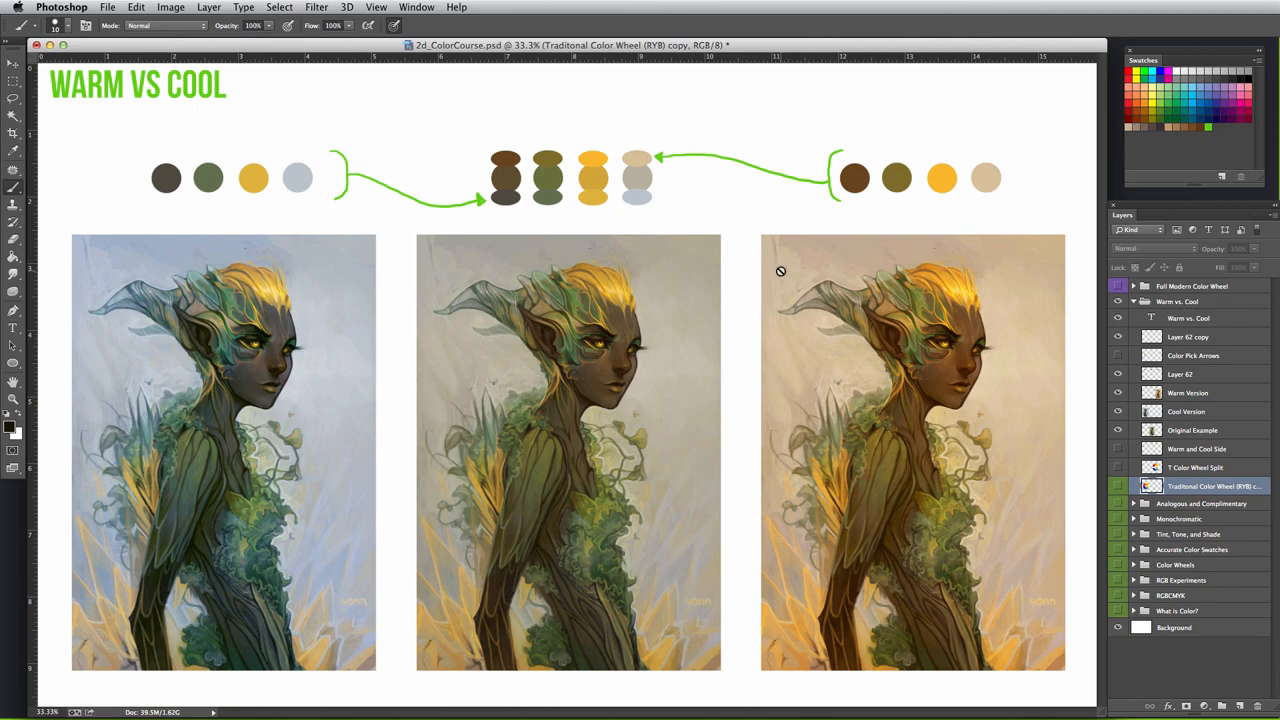
mouse_move(781, 271)
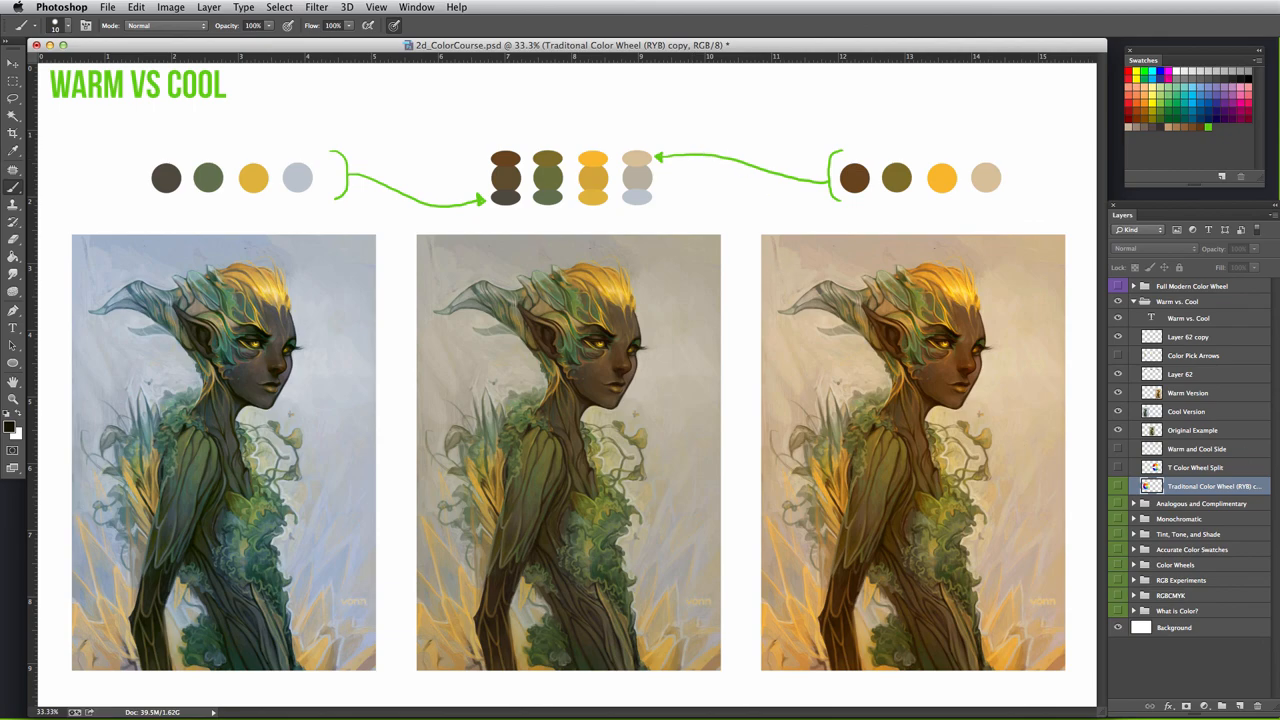